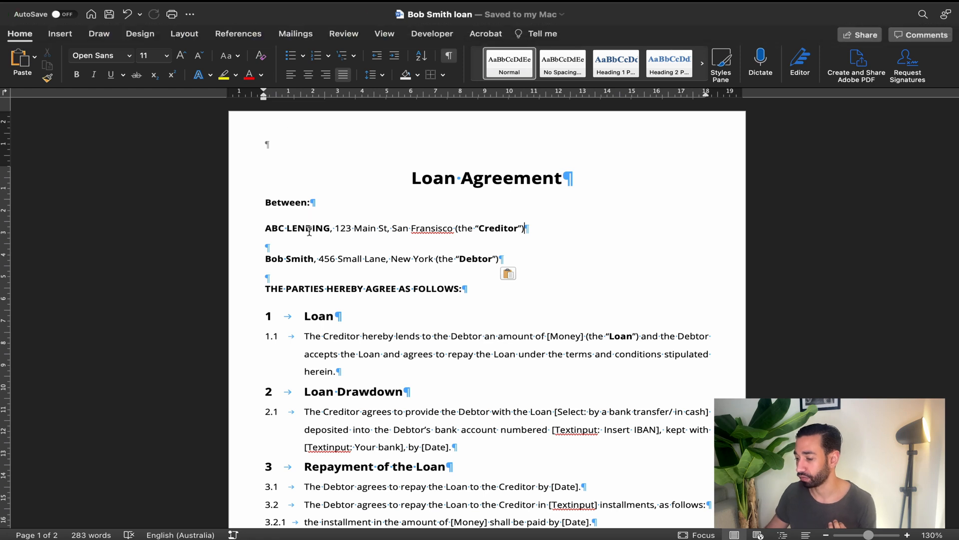
- Show the Developer tab and open View preferences to confirm Show developer tab is ticked
click(432, 33)
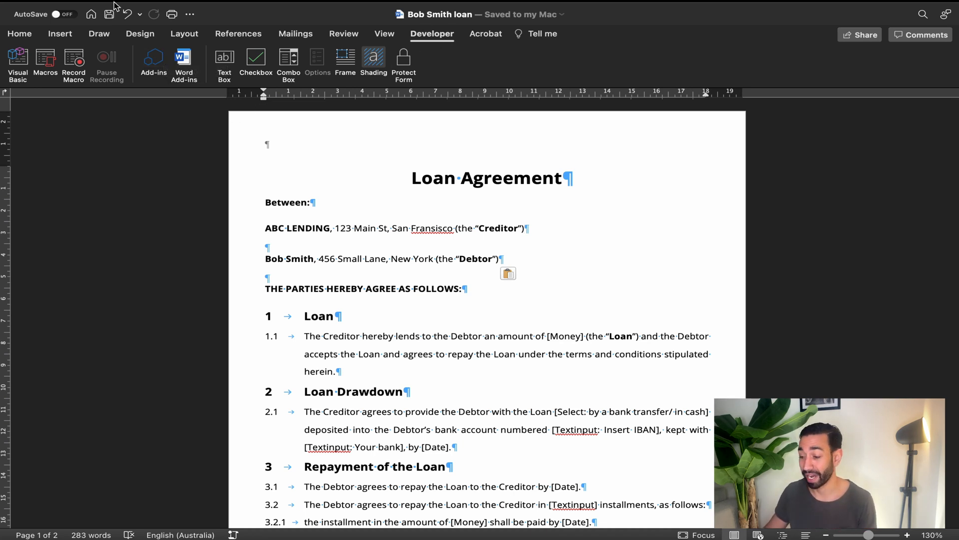
click(49, 9)
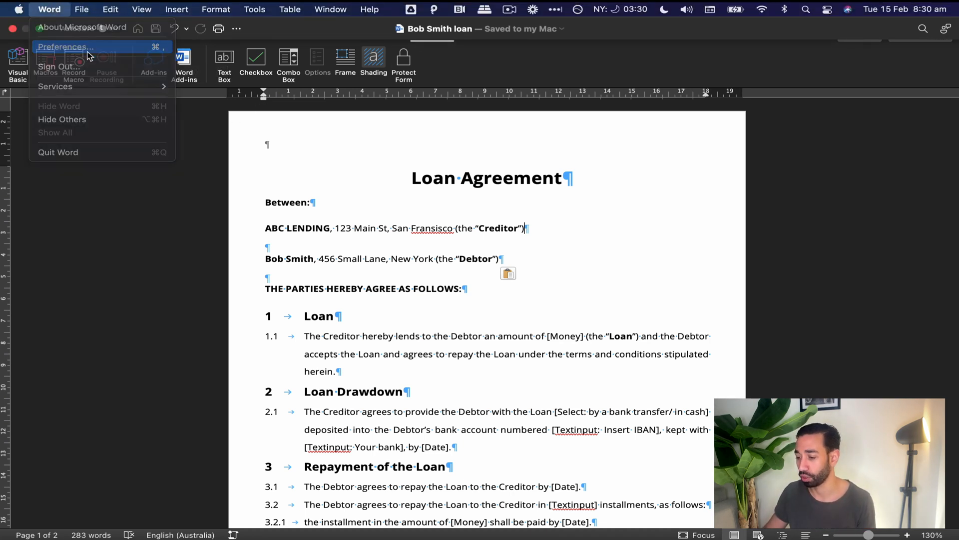
click(65, 47)
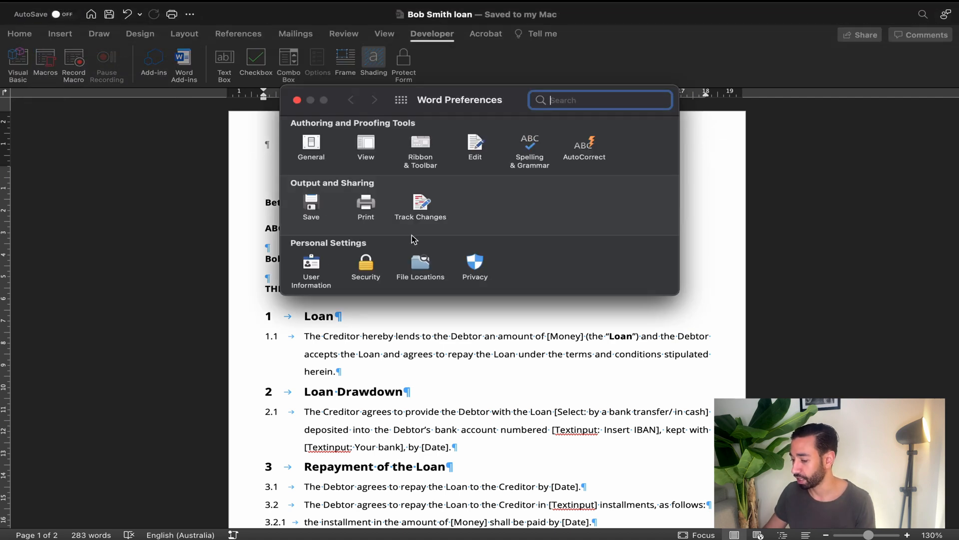
click(366, 144)
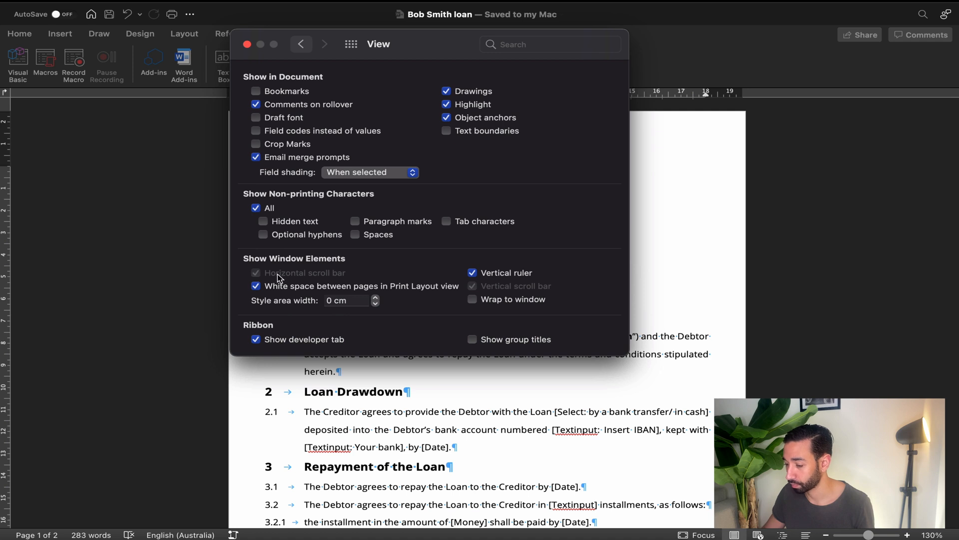
mouse_move(251, 72)
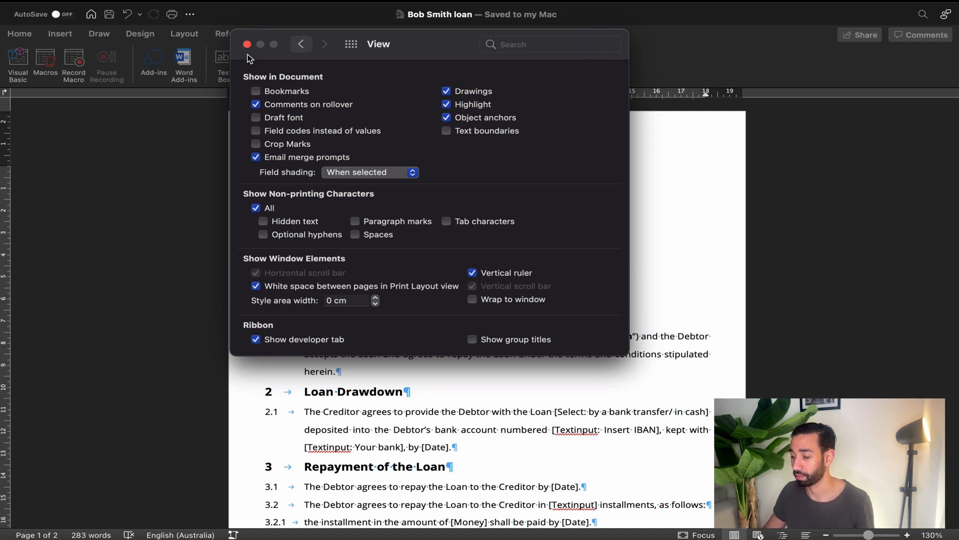
- Close Preferences and search the Office Add-ins store for 'docusign'
click(249, 44)
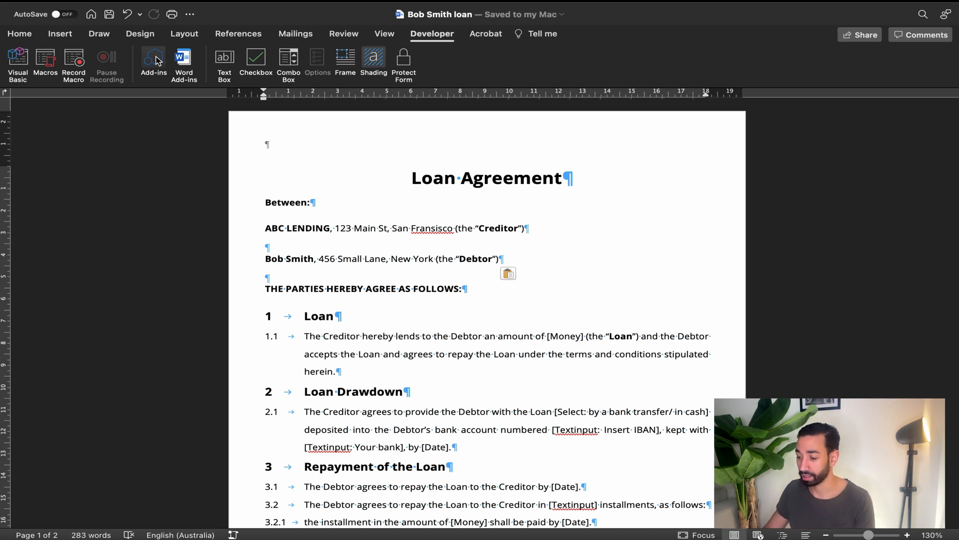
click(153, 57)
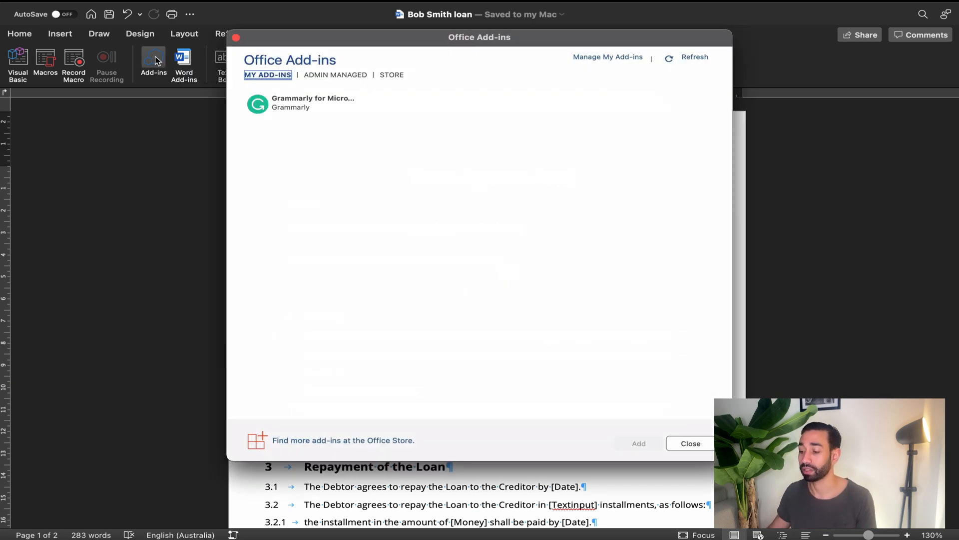
click(390, 74)
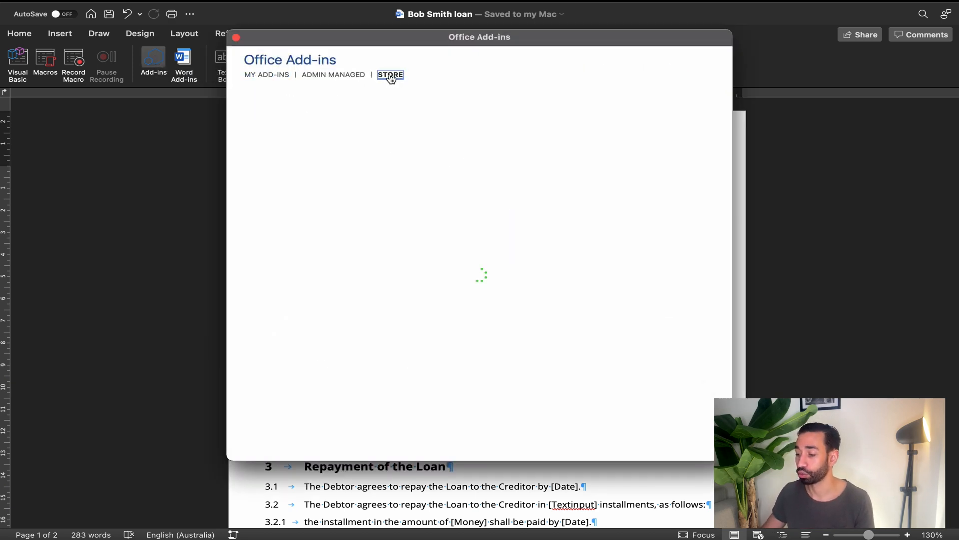
click(390, 75)
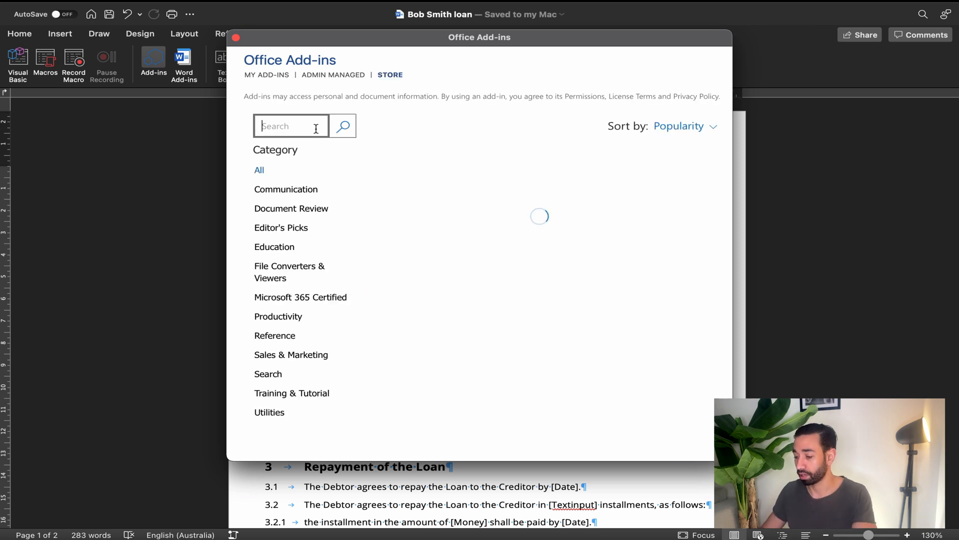
text(docusign)
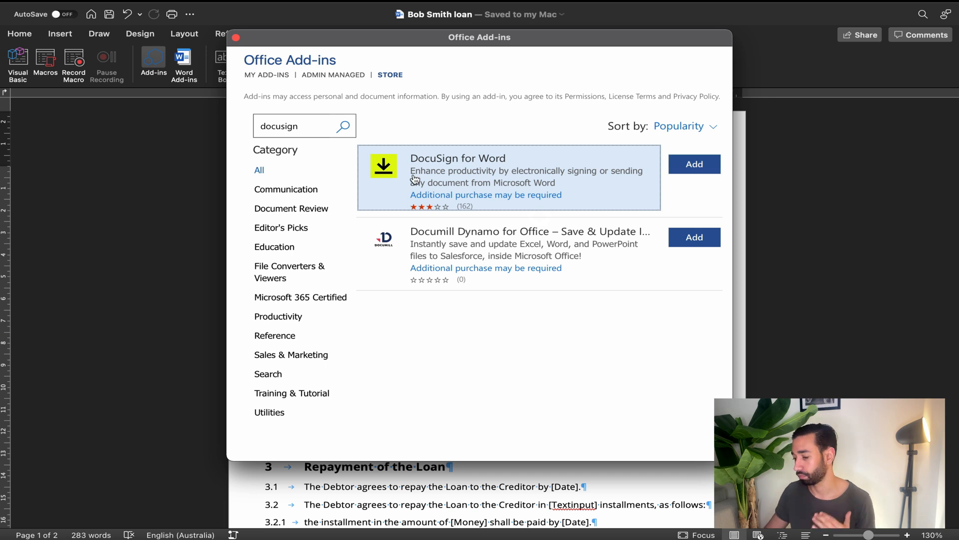
mouse_move(403, 92)
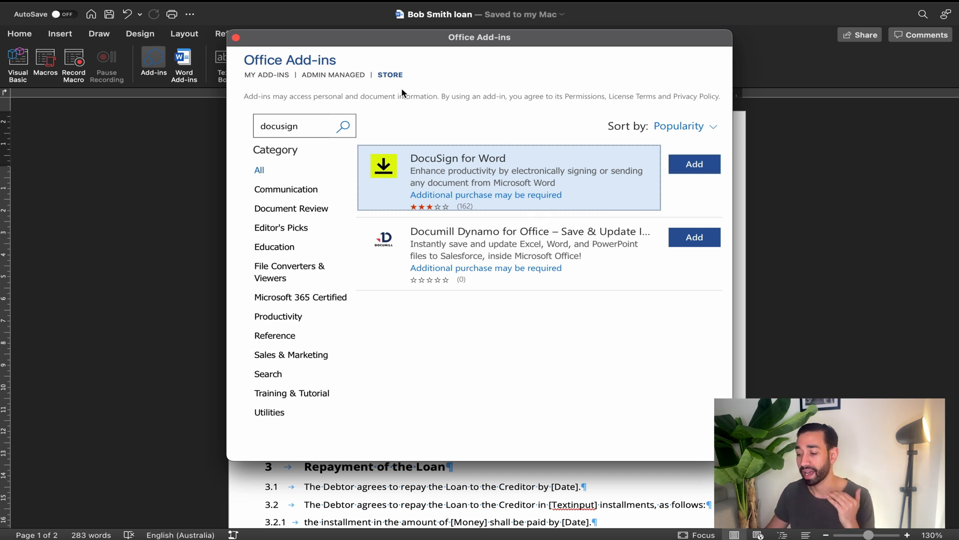
- Close the Office Add-ins dialog and bring up the File menu
click(239, 36)
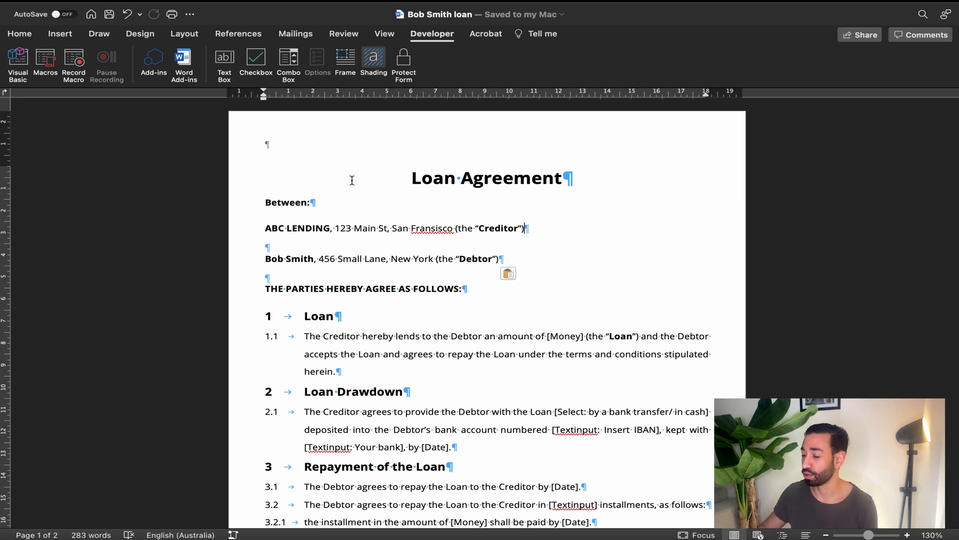
mouse_move(75, 6)
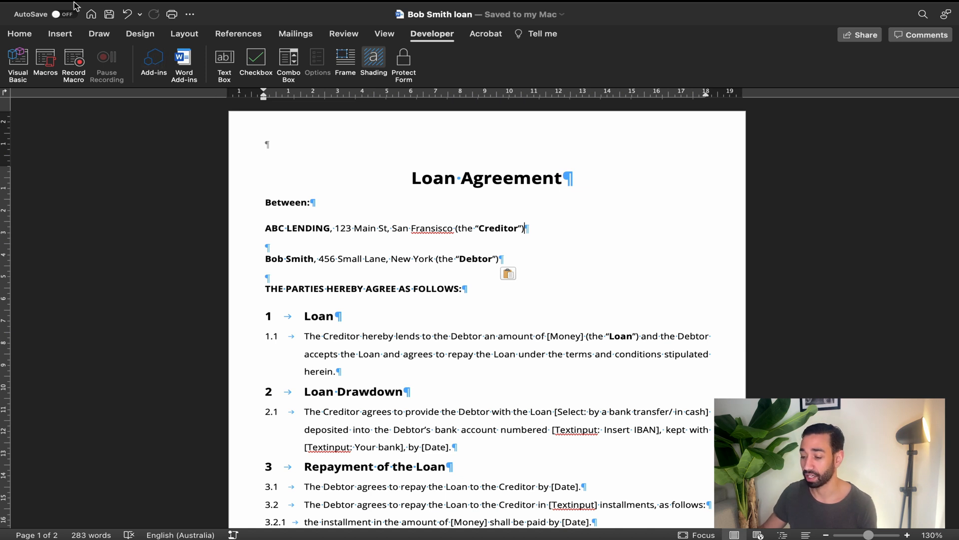
click(75, 9)
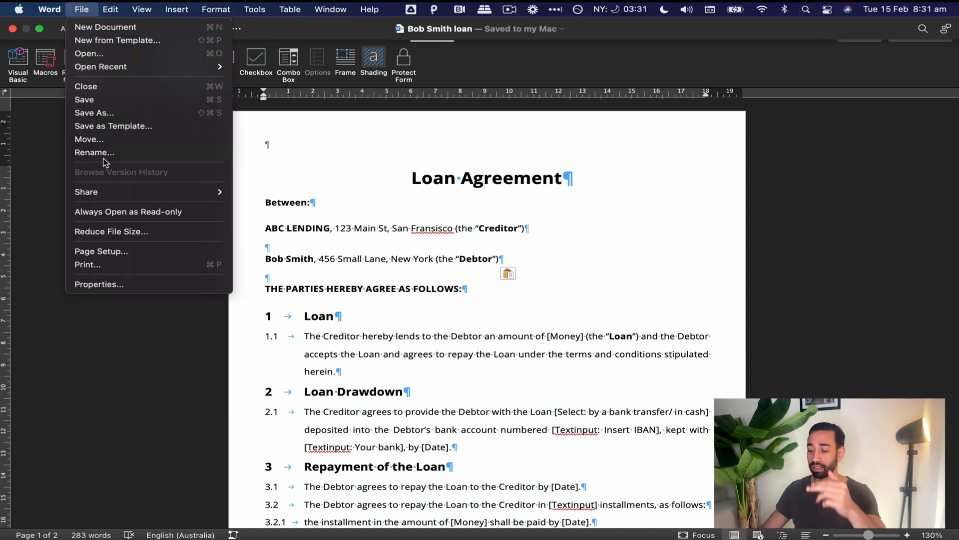
mouse_move(139, 193)
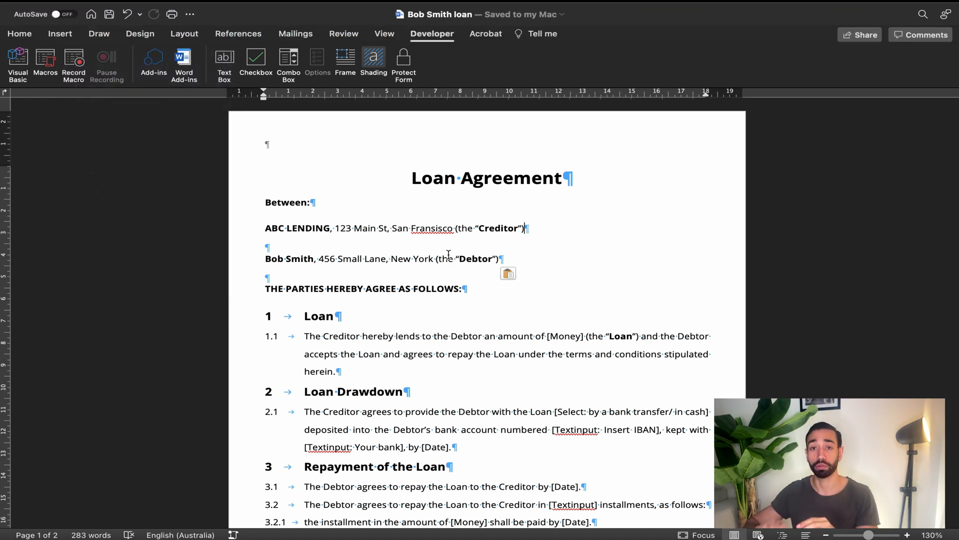
mouse_move(426, 131)
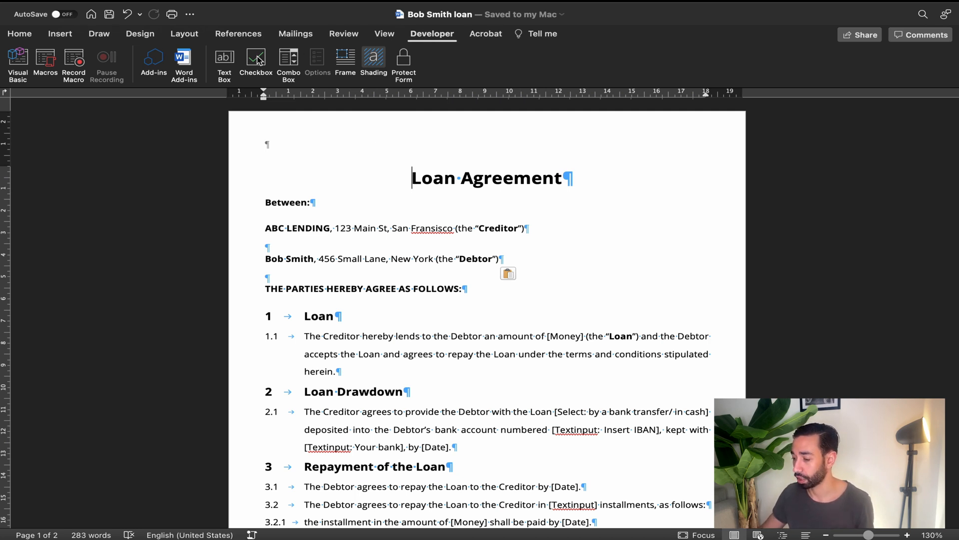
- Add DocuSign for Word from the Add-ins store and acknowledge its introduction
click(154, 59)
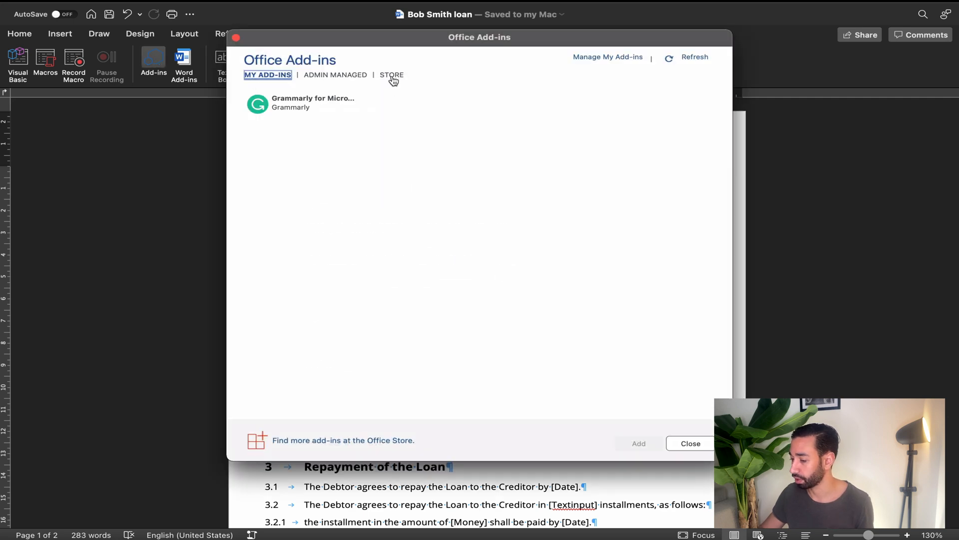
click(392, 75)
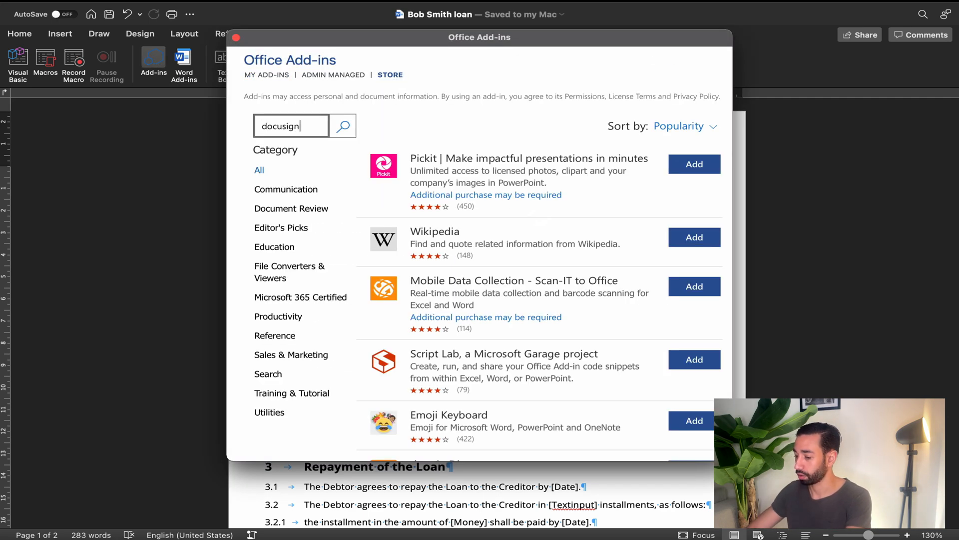
click(343, 126)
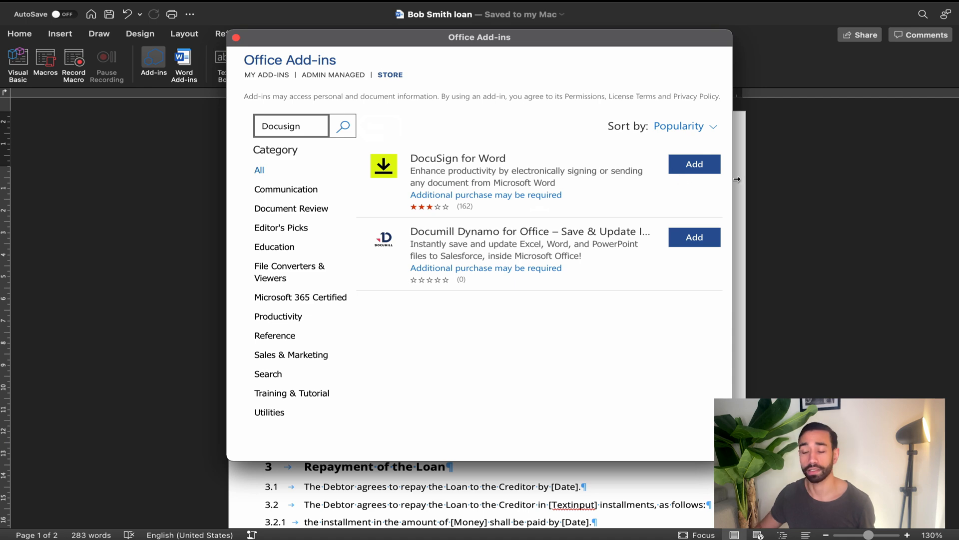
click(695, 164)
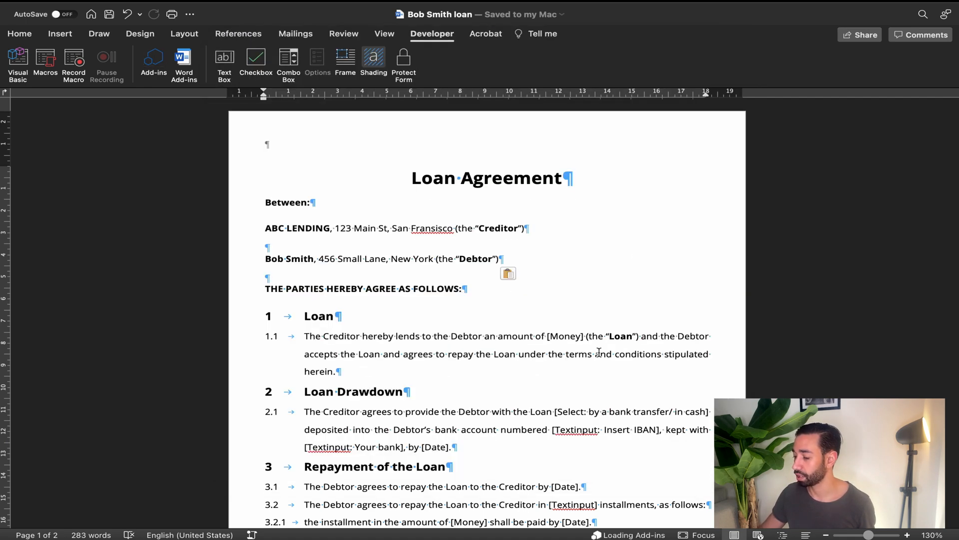
click(412, 178)
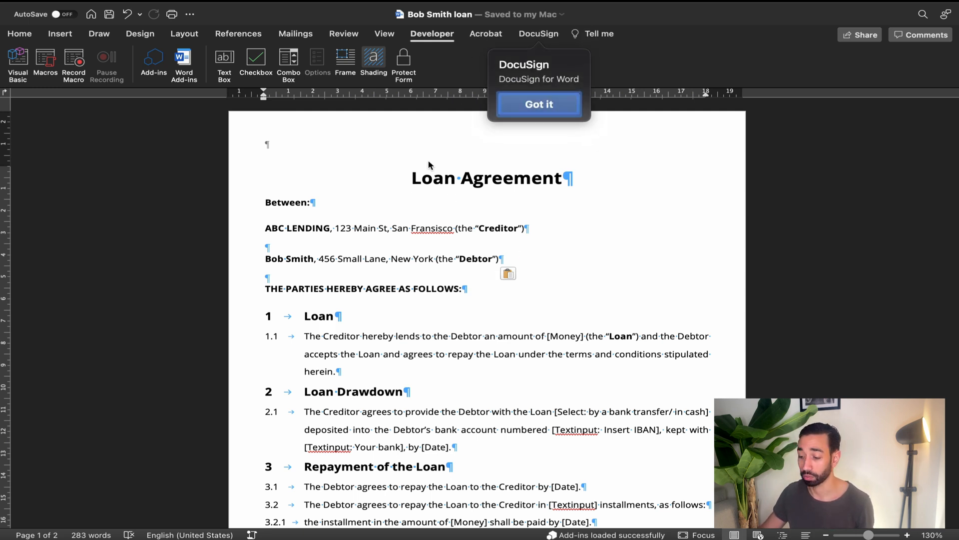
click(539, 105)
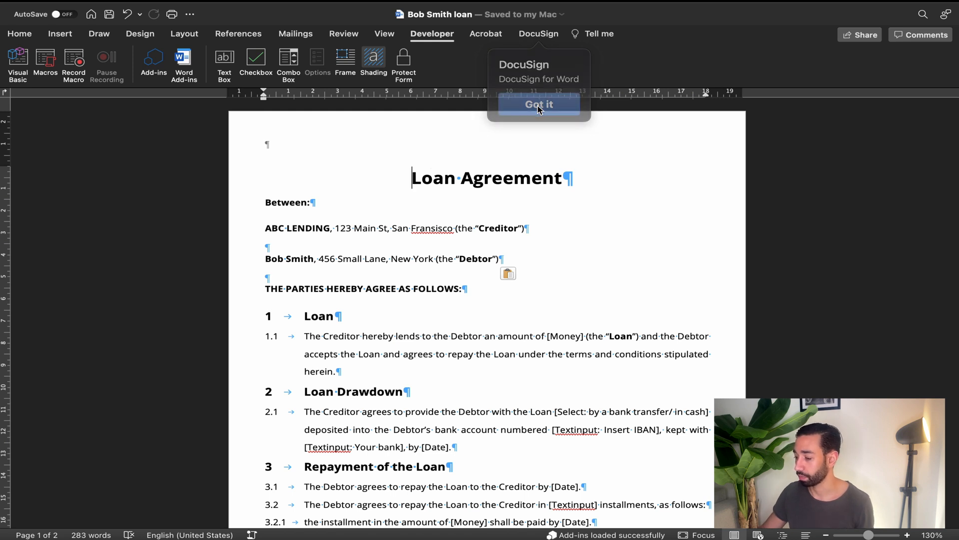
- Dismiss the DocuSign notice and open DocuSign Settings to view the account
click(538, 105)
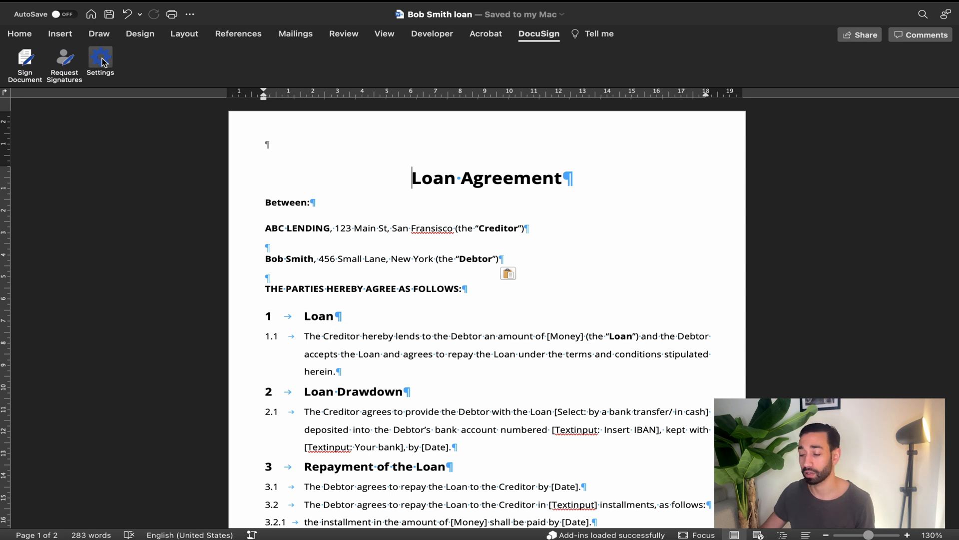
click(101, 57)
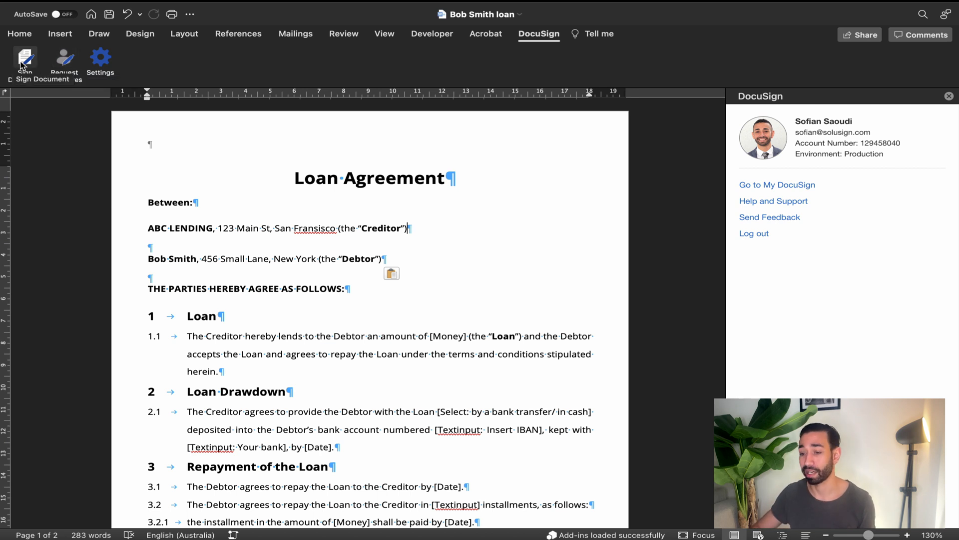
- Sign with Signature, Name and Email on the Acceptance section, then finish
click(25, 56)
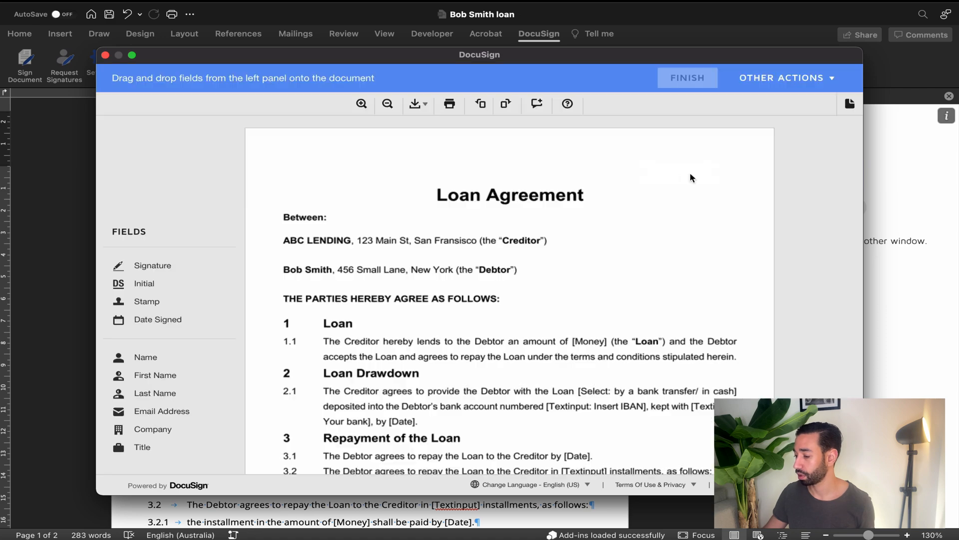
scroll(down, 3)
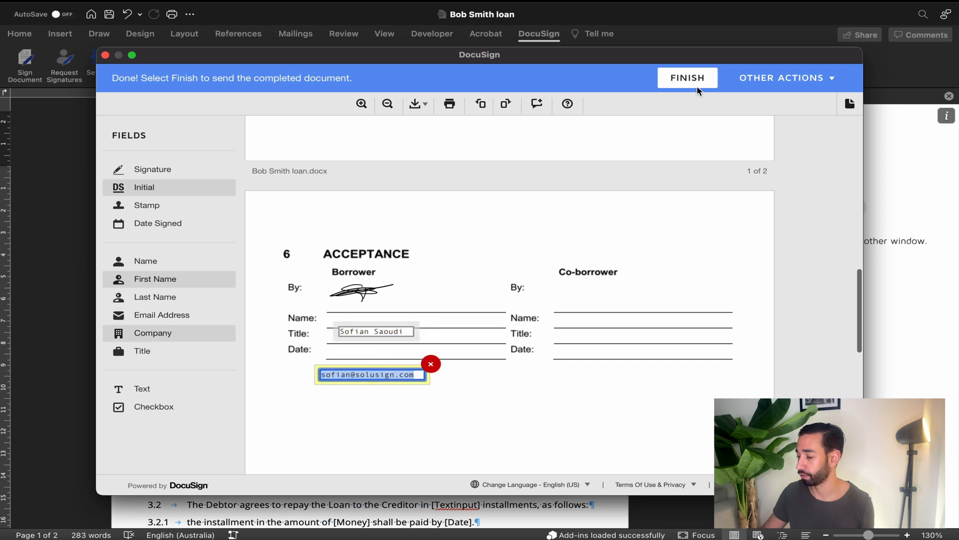
click(687, 77)
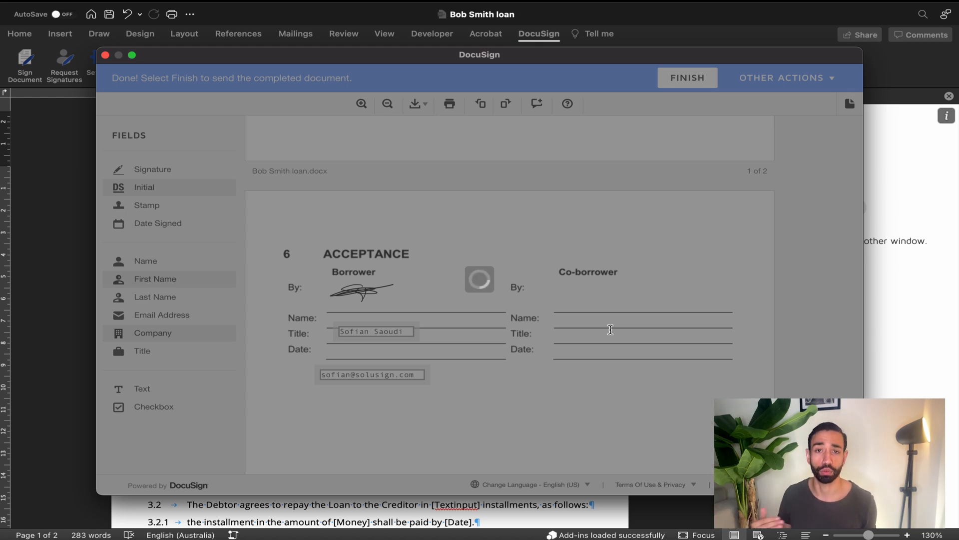
click(687, 78)
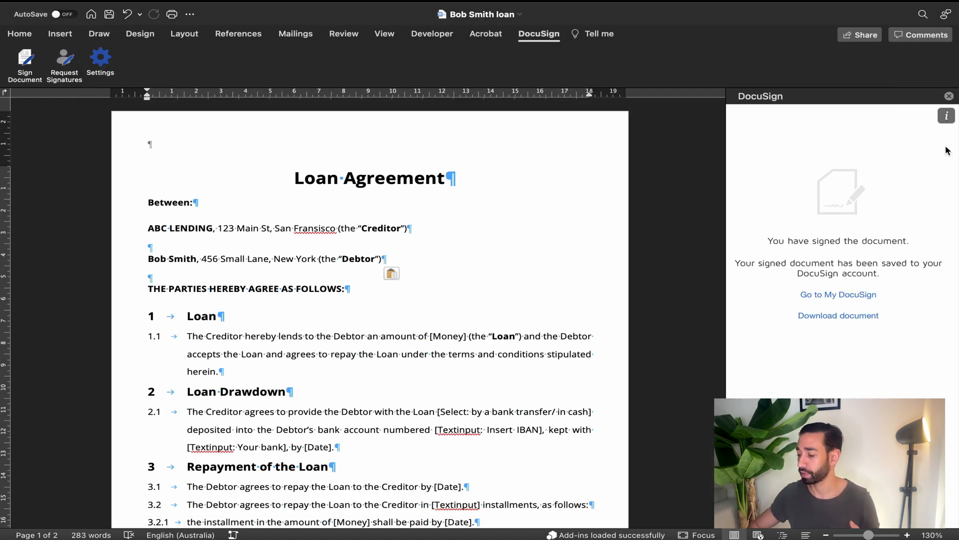
- Close the DocuSign side pane and start Request Signatures for the loan agreement
click(949, 95)
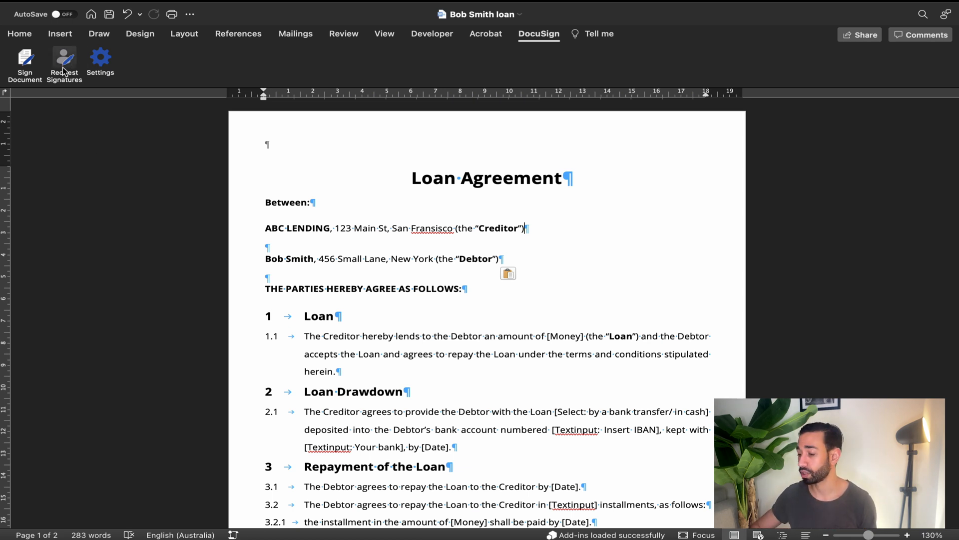
mouse_move(64, 67)
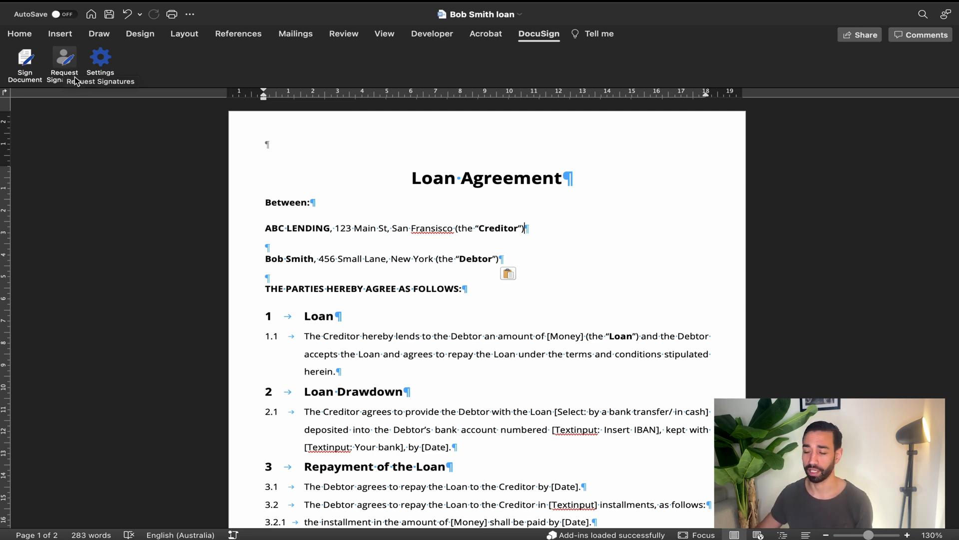
click(64, 56)
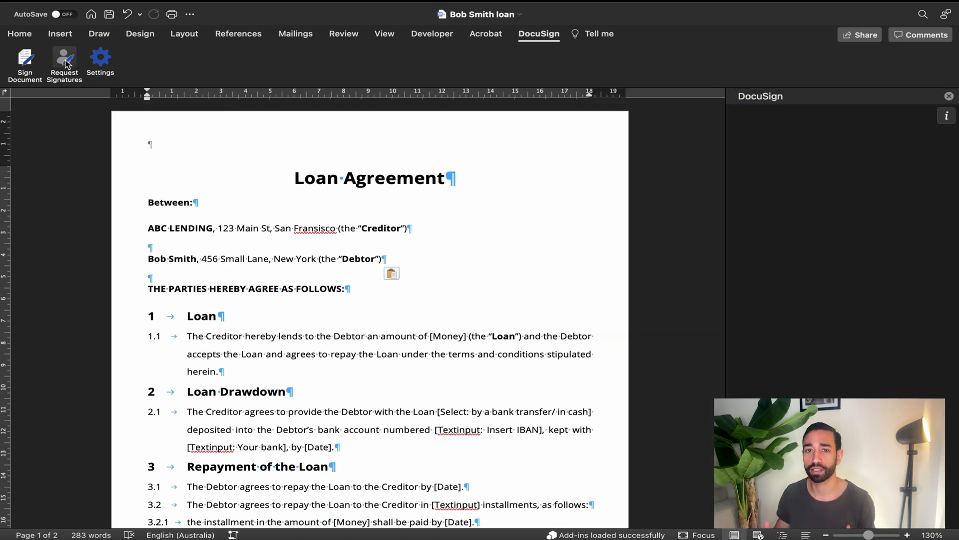
click(64, 58)
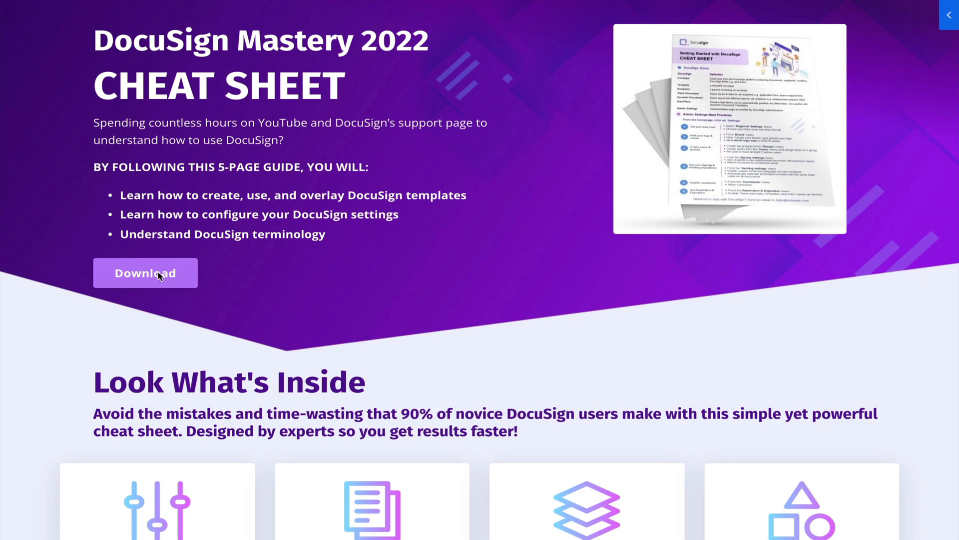
- Download the DocuSign Mastery 2022 cheat sheet
click(146, 272)
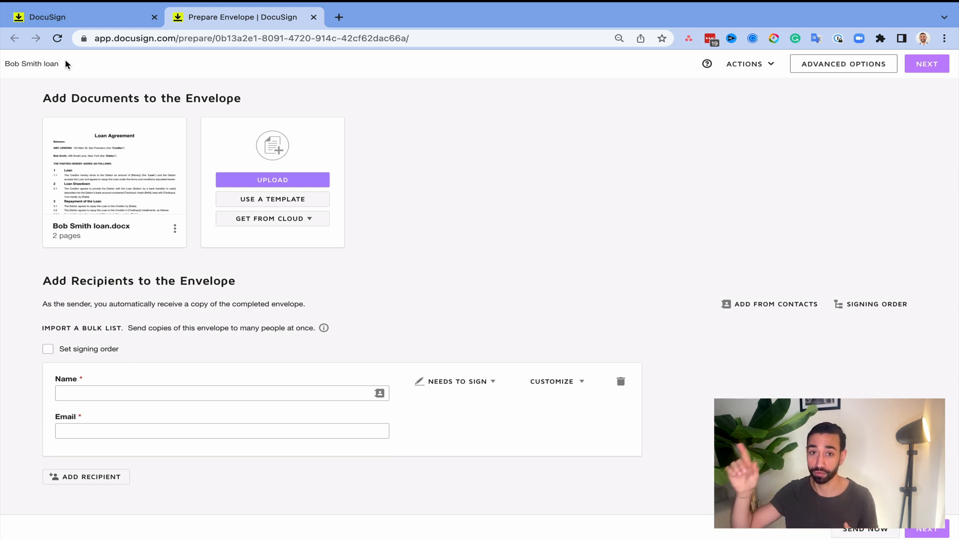
mouse_move(80, 54)
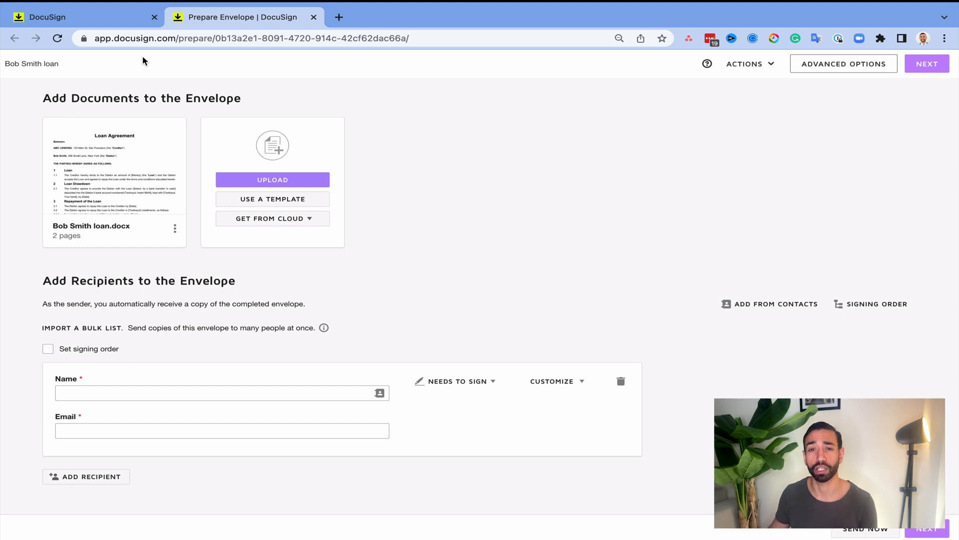
click(174, 228)
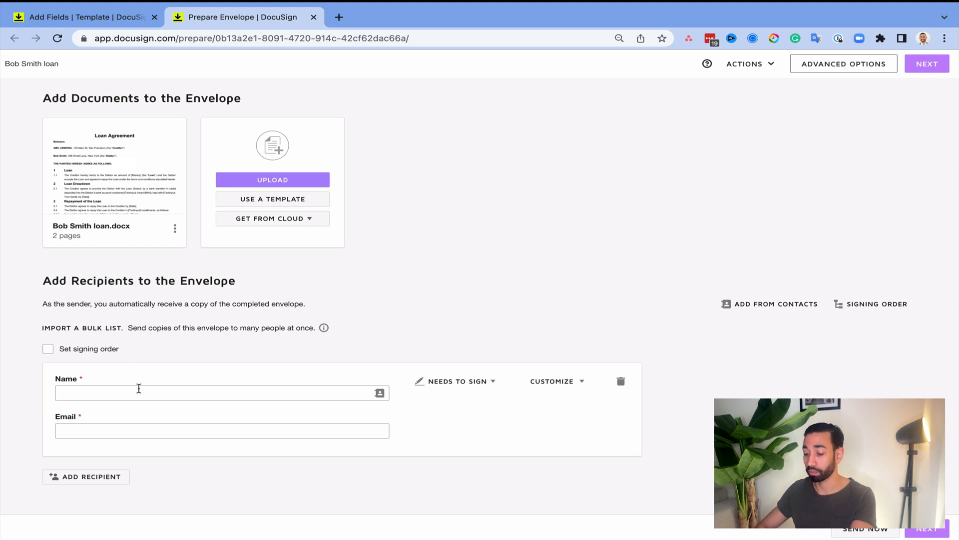
mouse_move(198, 447)
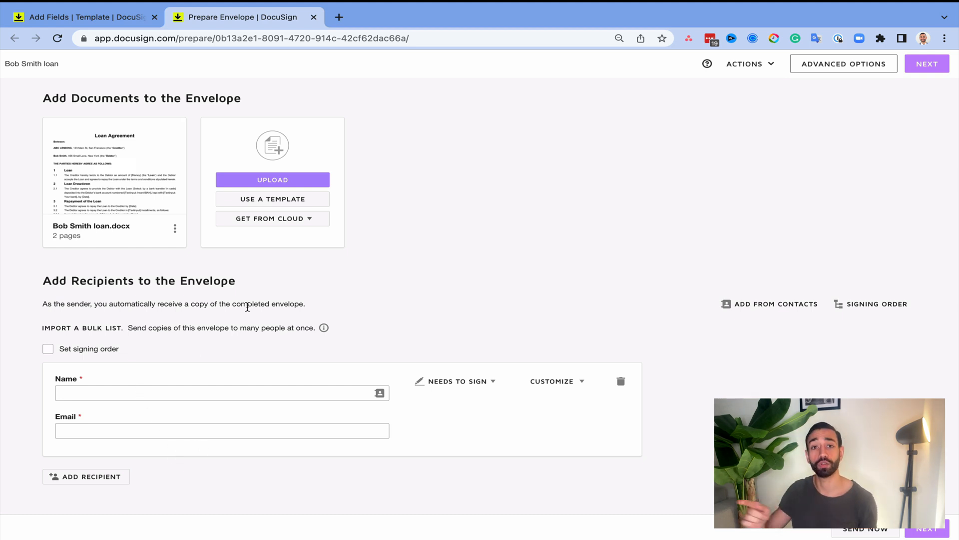
- Apply the Loan Agreement Dynamic Template for Word to Bob Smith loan.docx
click(174, 228)
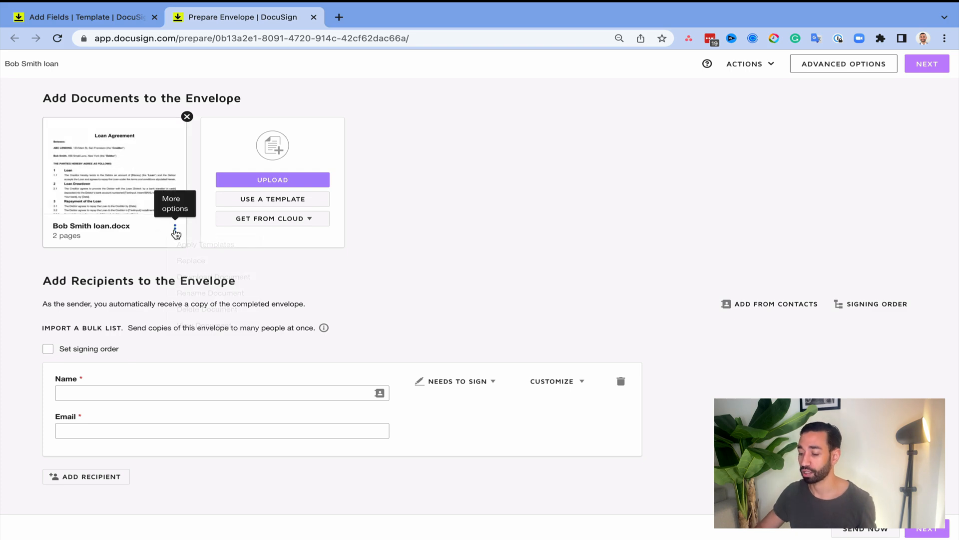
click(175, 229)
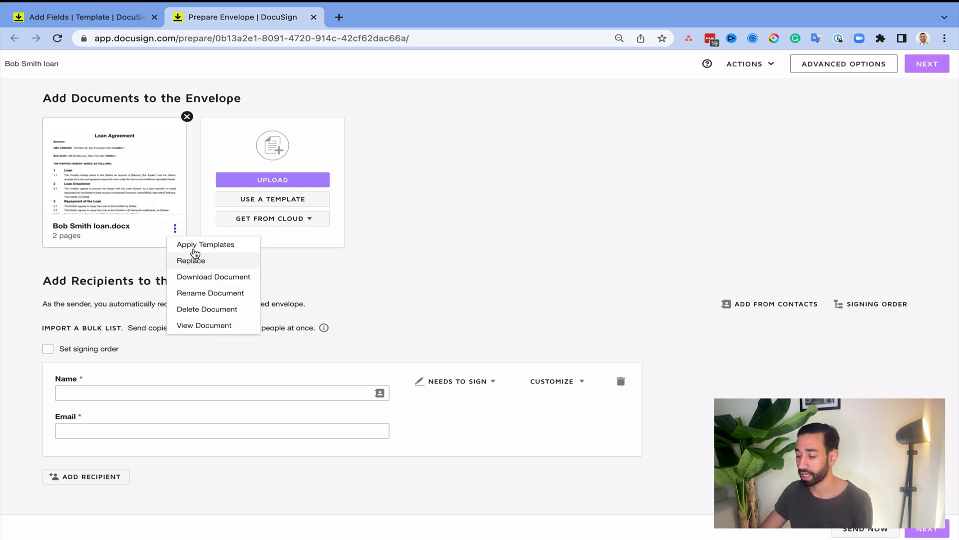
click(205, 245)
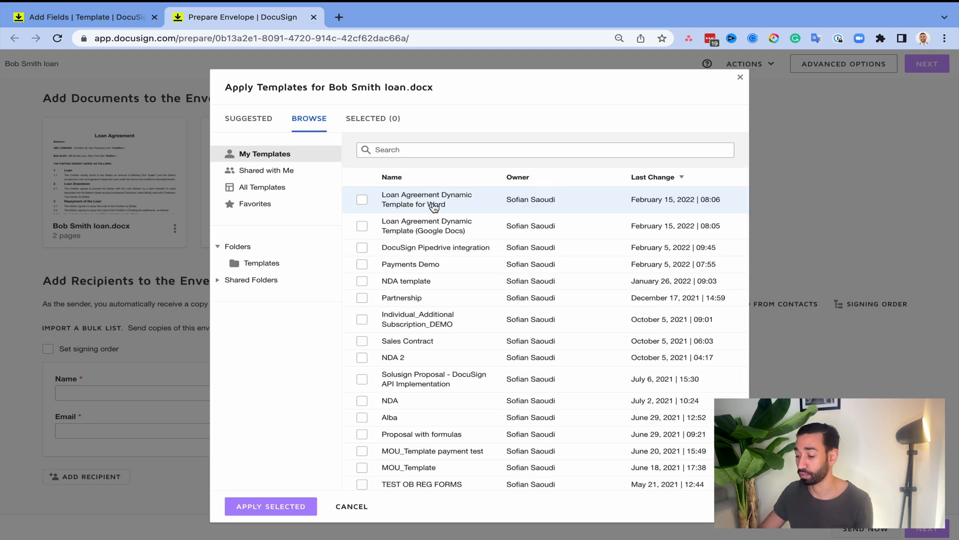
click(361, 199)
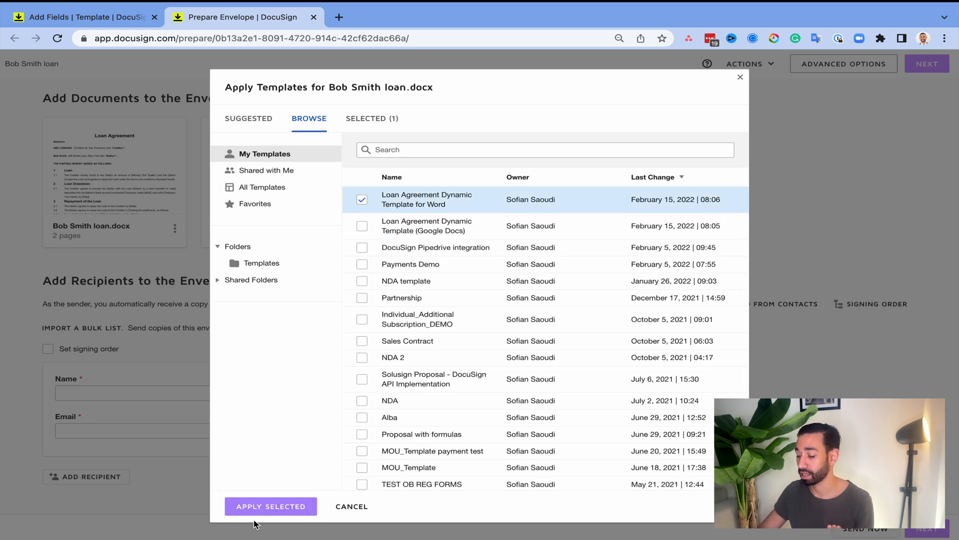
click(271, 506)
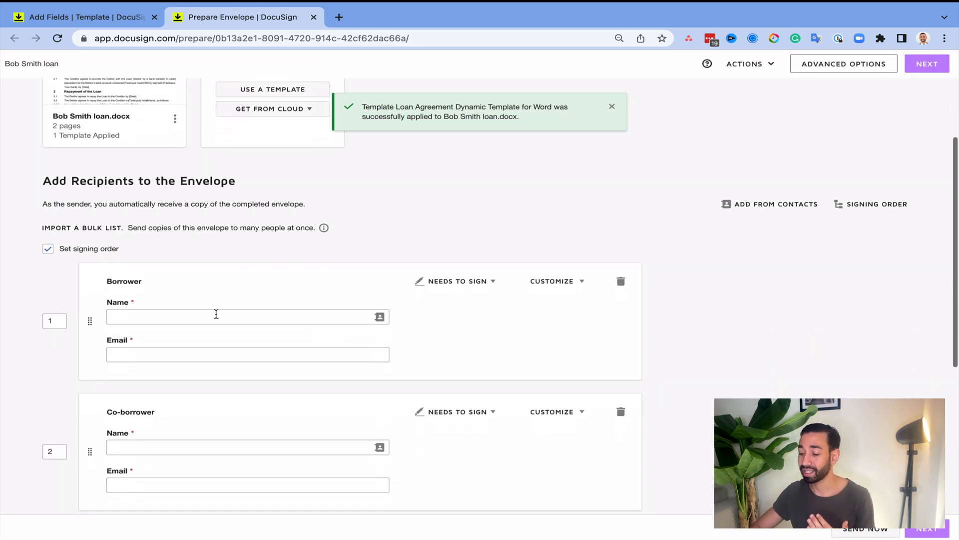
text(Sofian Saoudi)
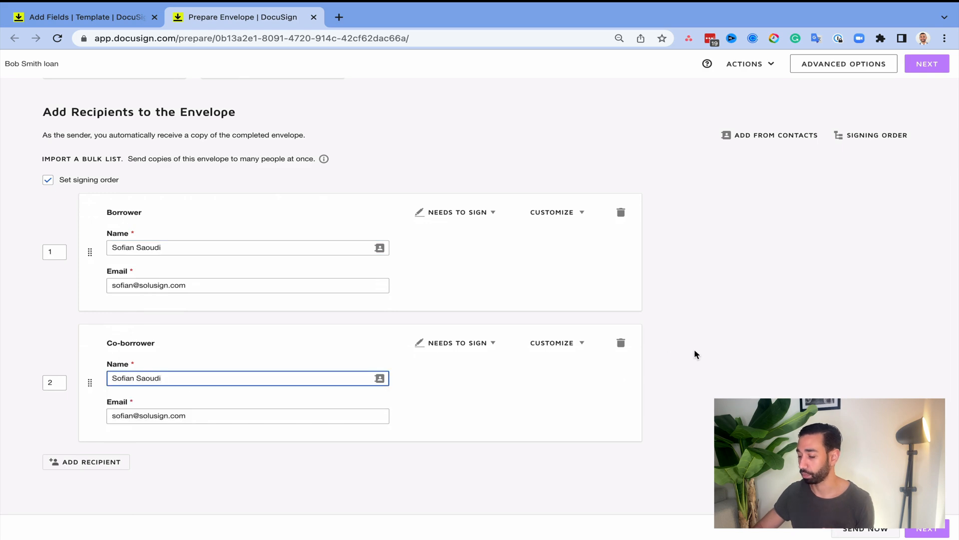
click(927, 63)
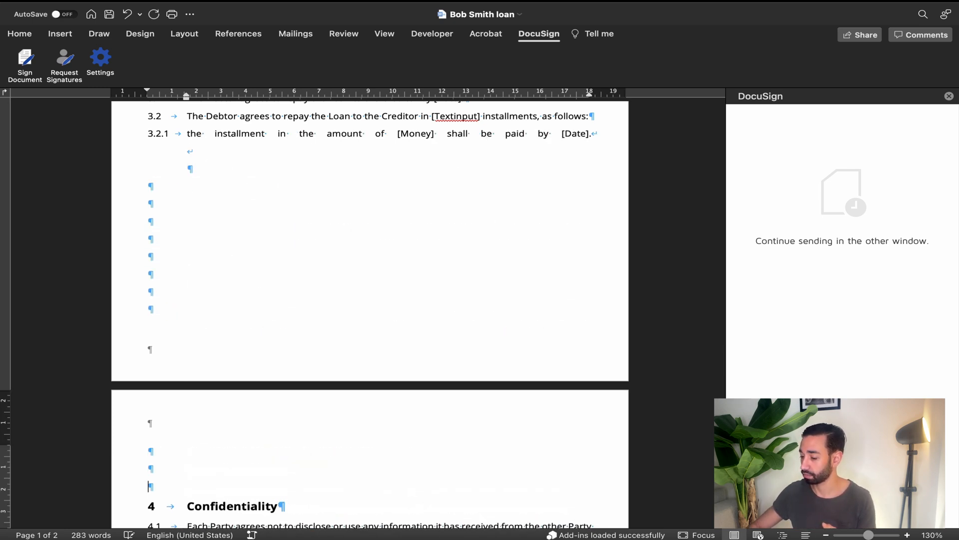
scroll(down, 3)
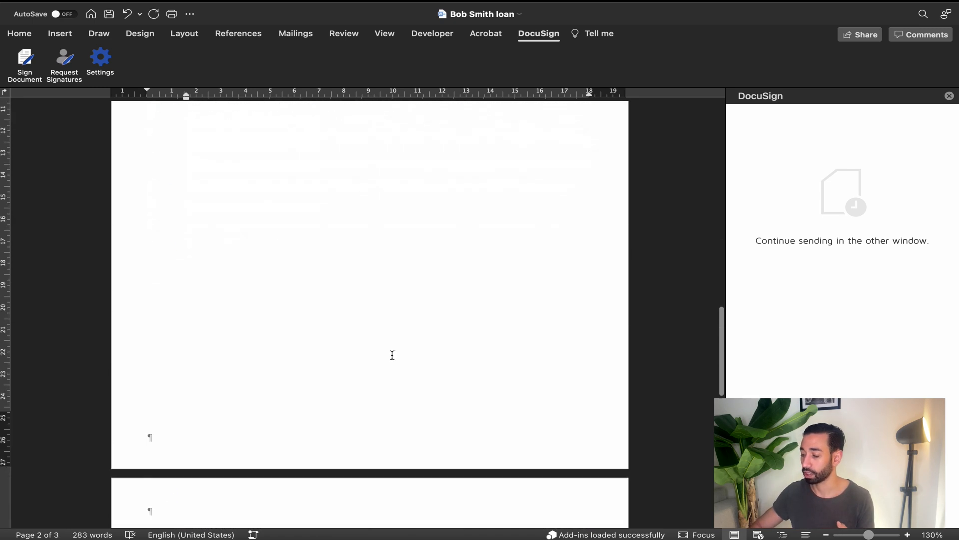
scroll(down, 3)
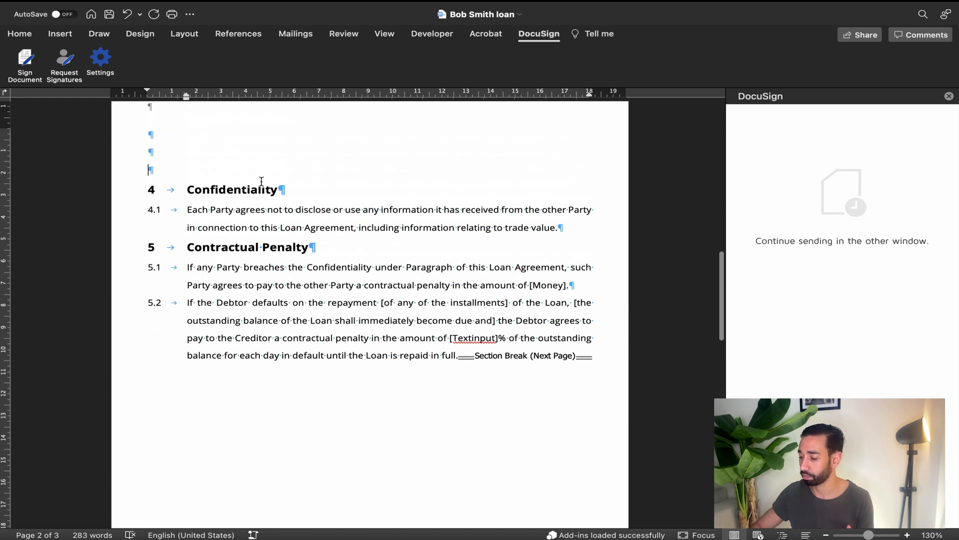
scroll(down, 3)
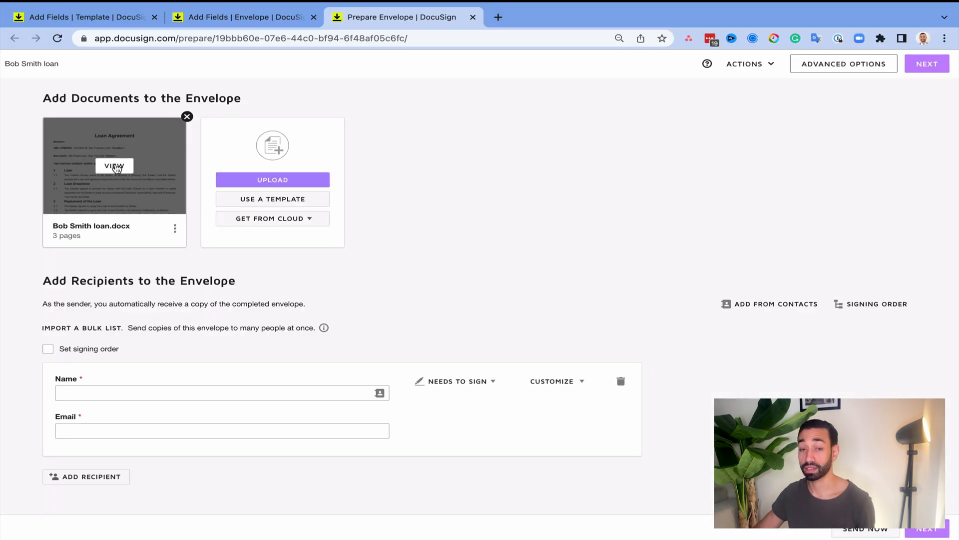
click(114, 166)
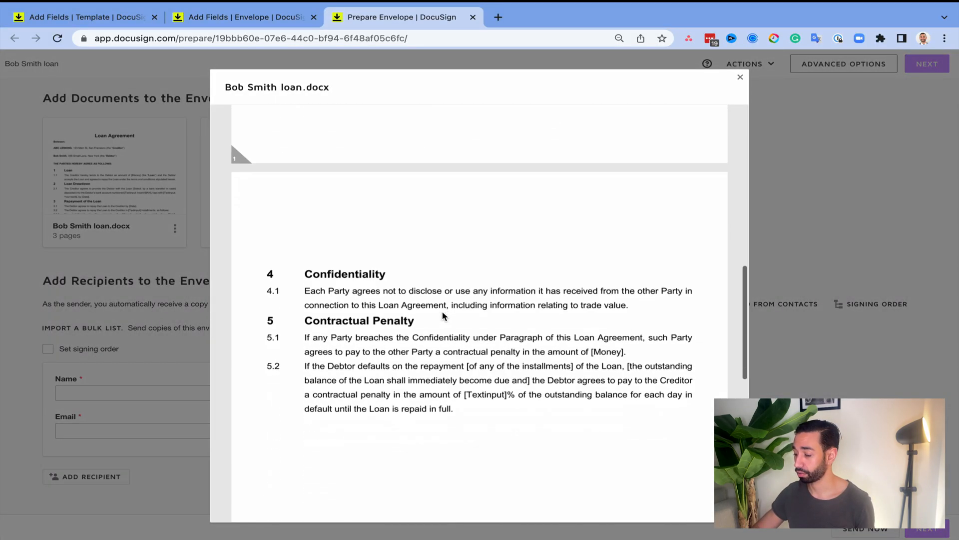
scroll(down, 3)
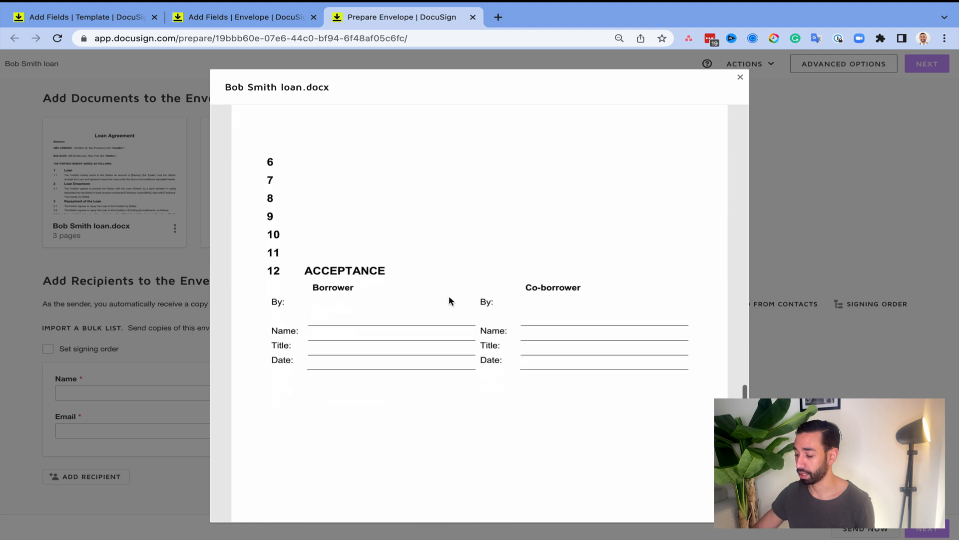
mouse_move(635, 125)
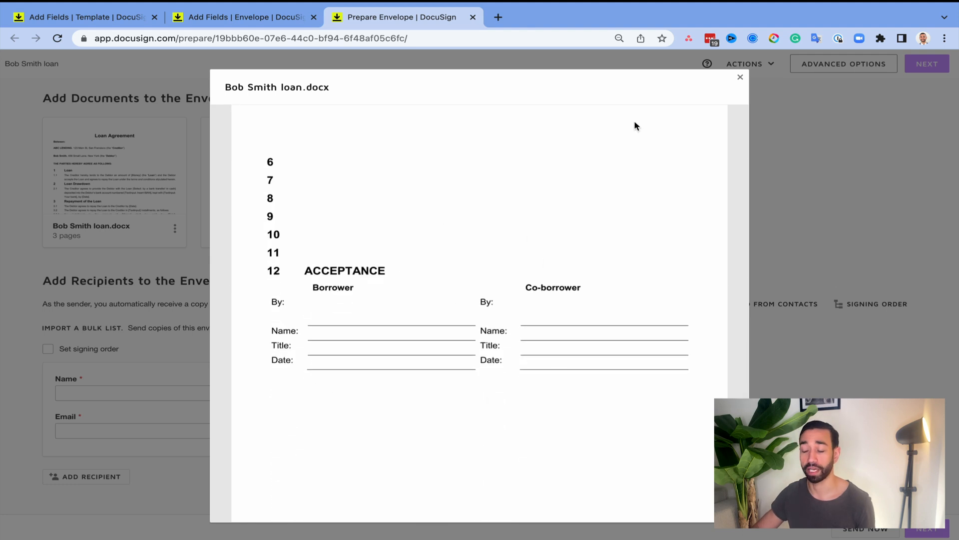
click(740, 77)
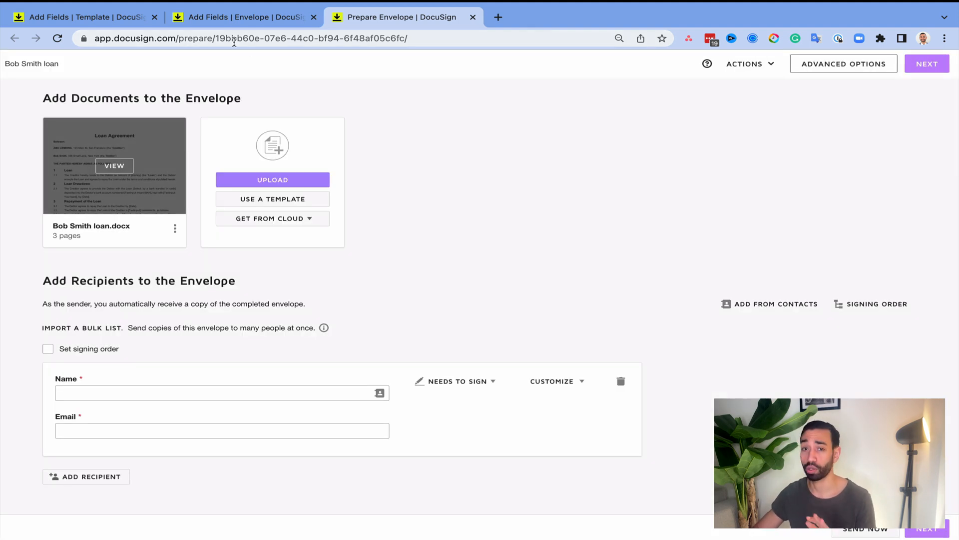
- Apply the Loan Agreement Dynamic Template for Word and fill Co-borrower with the suggested contact
click(175, 228)
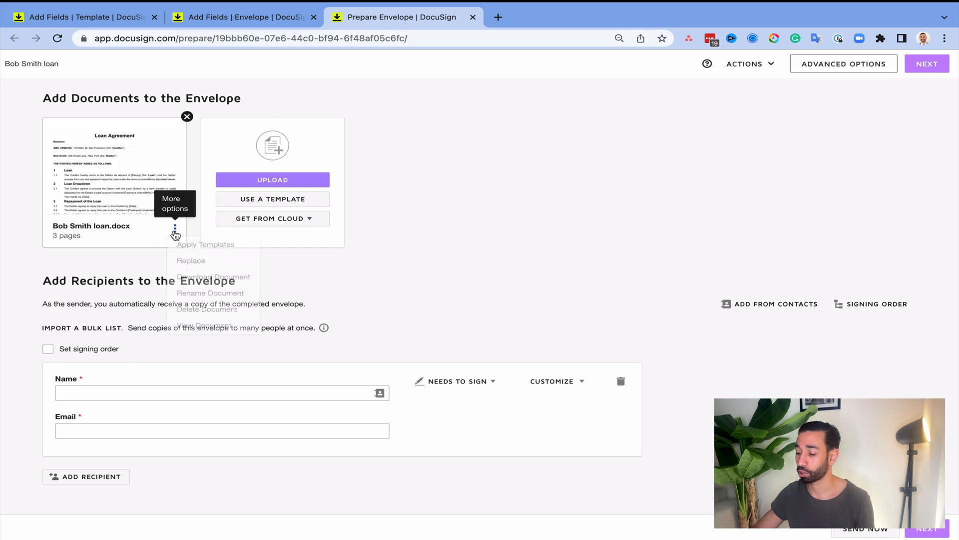
click(204, 245)
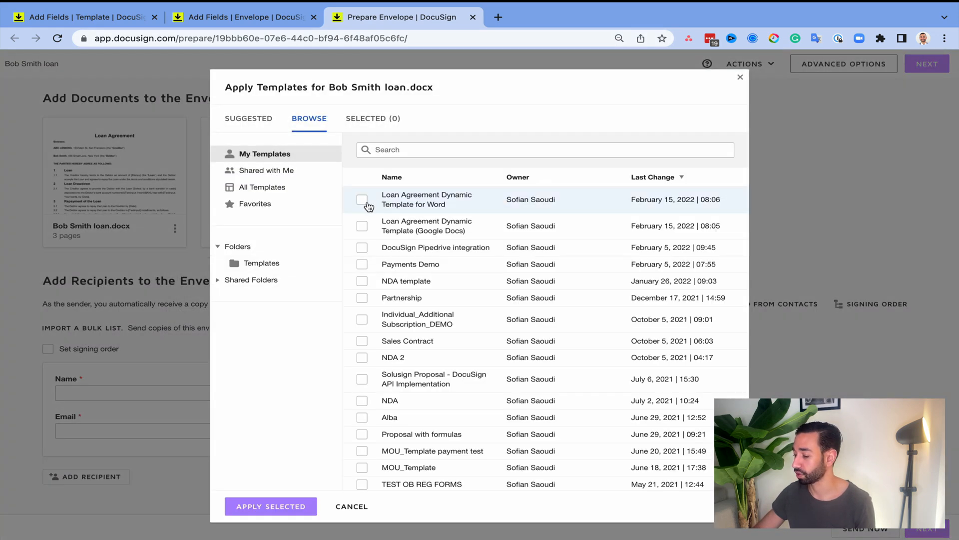
click(362, 200)
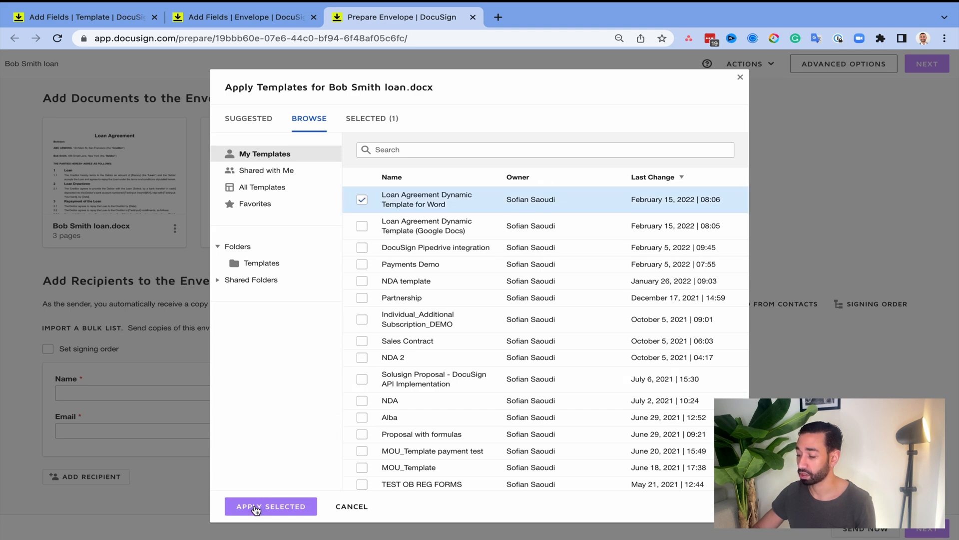
click(271, 507)
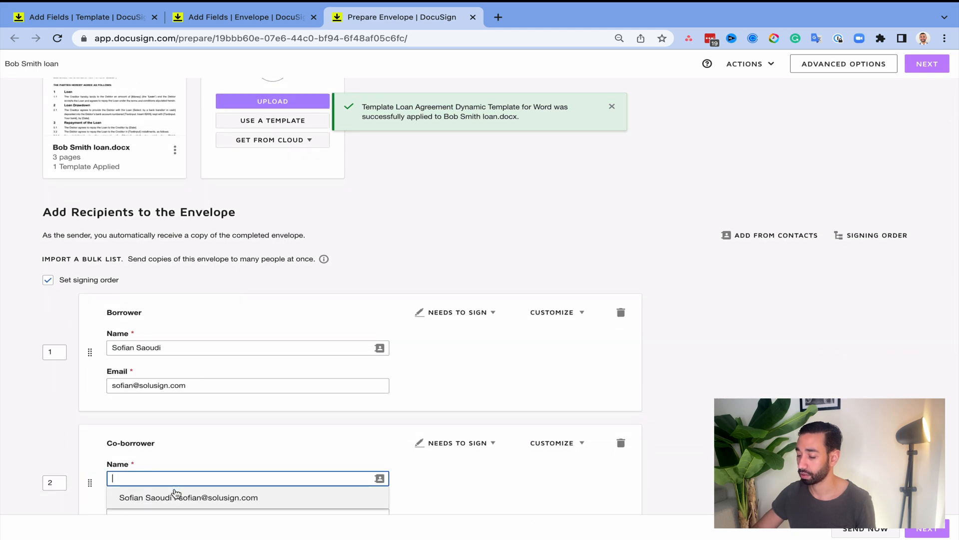
click(169, 497)
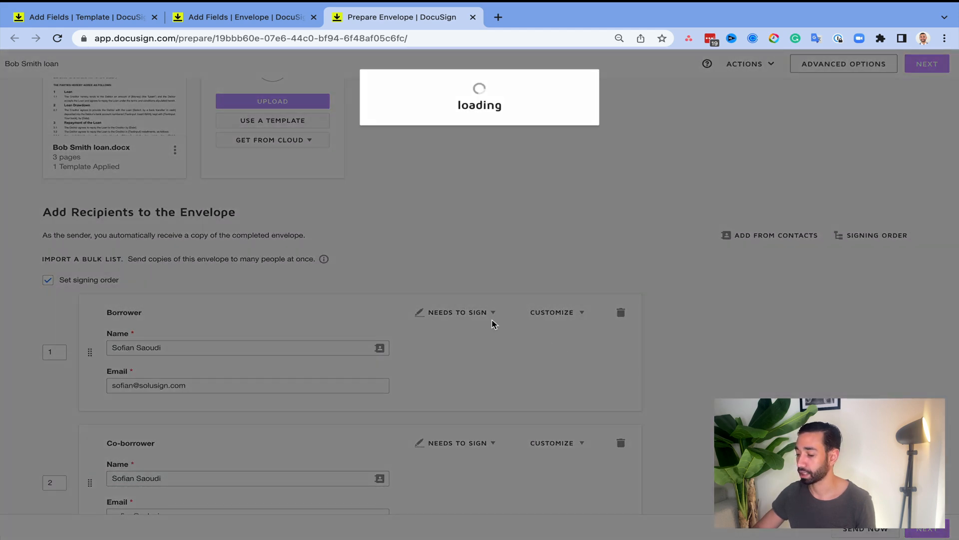
- Advance to Add Fields and scroll to the acceptance page's Borrower and Co-borrower fields
click(927, 64)
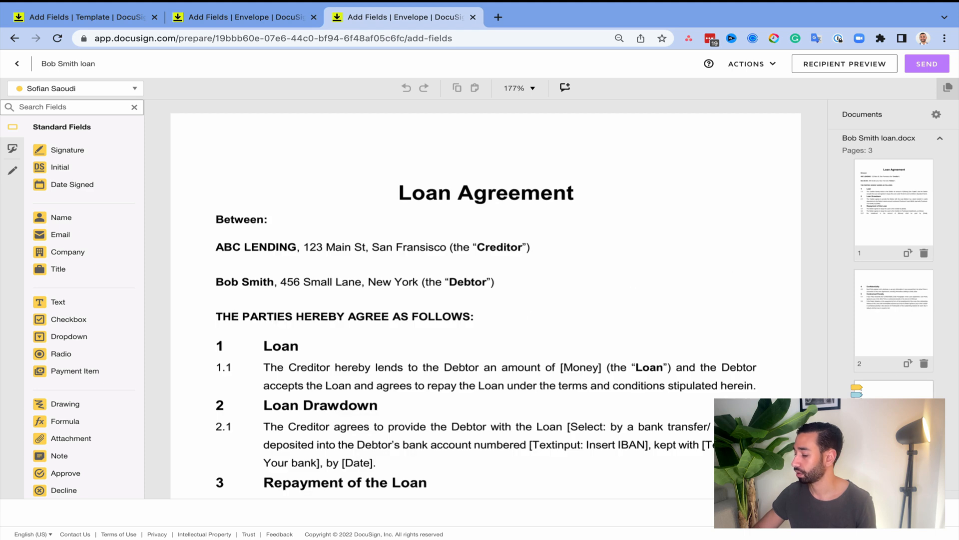
scroll(down, 3)
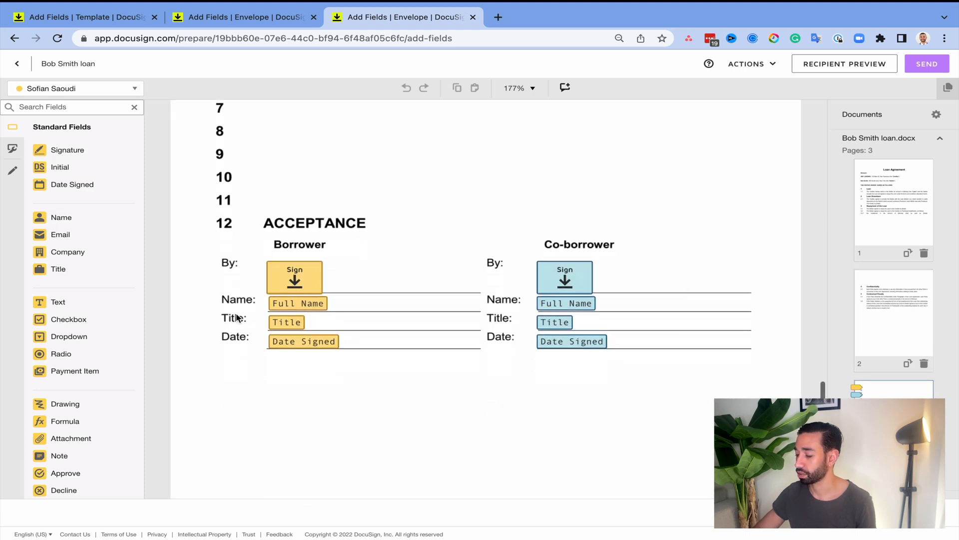
mouse_move(332, 325)
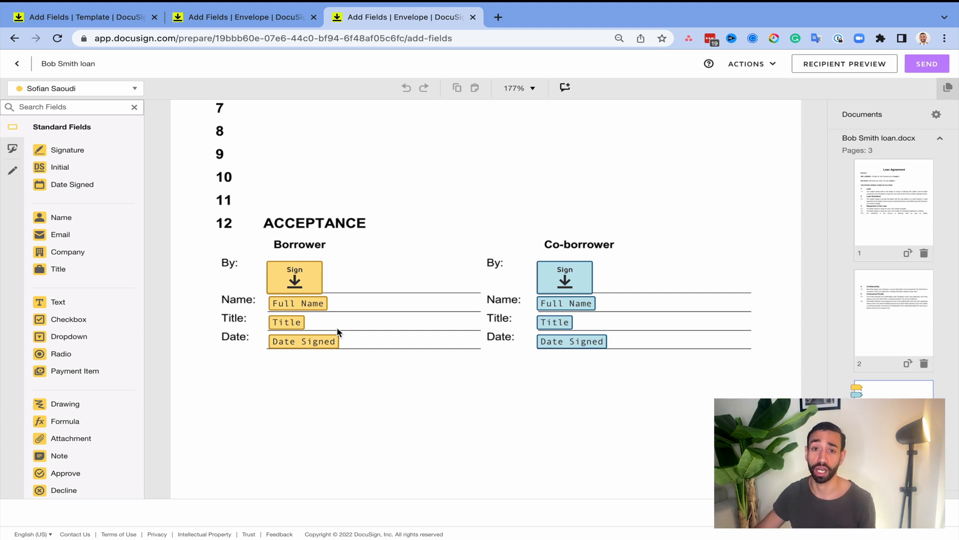
mouse_move(368, 414)
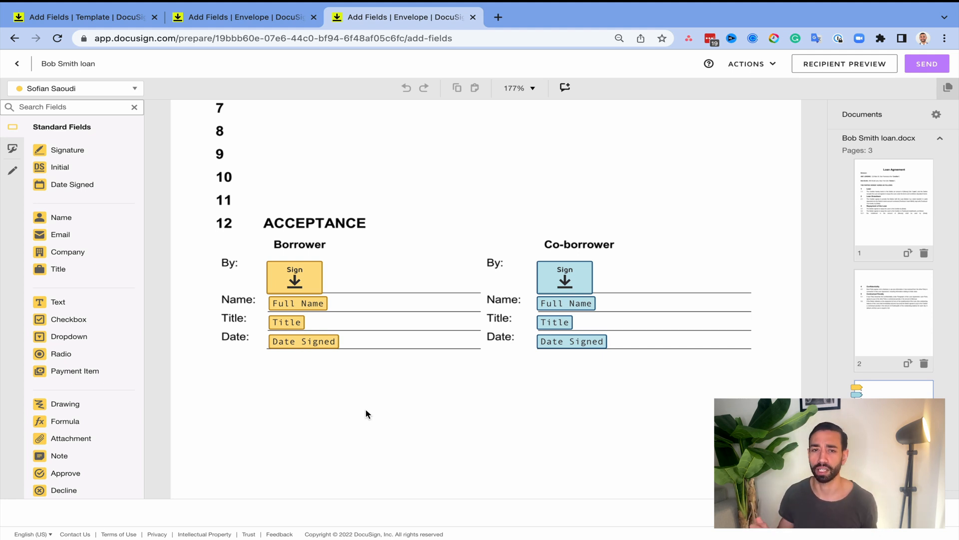
mouse_move(477, 419)
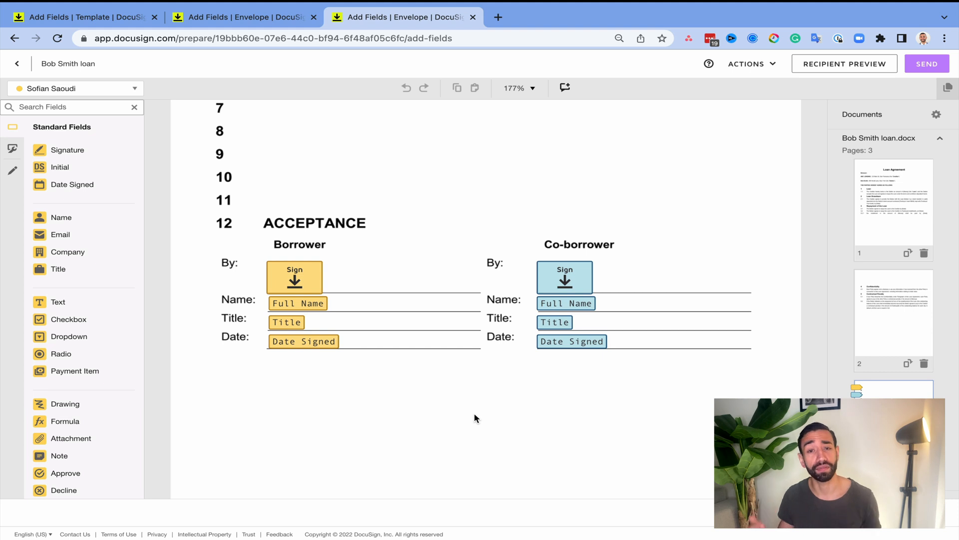